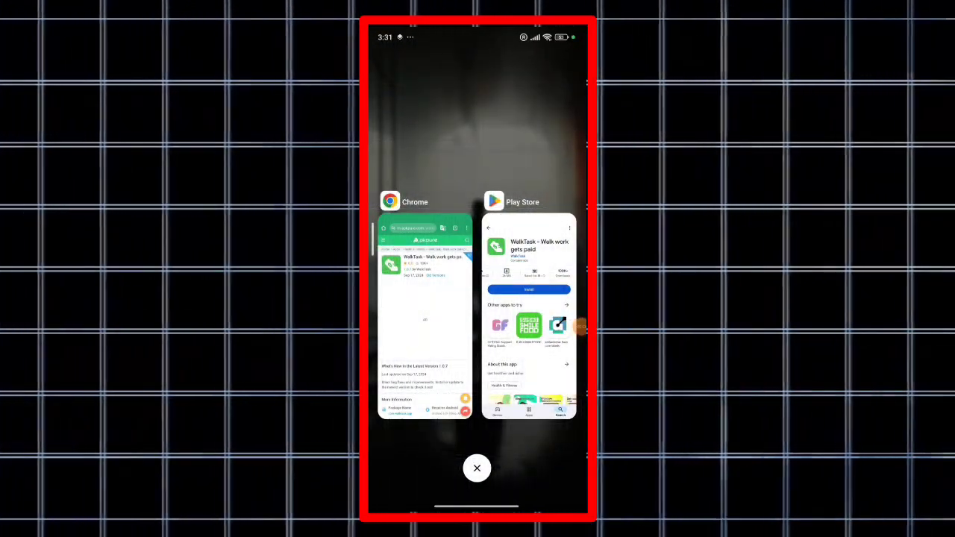
Browse WalkTask's APKPure page in Chrome, then scroll its Play Store listing to About and Data safety.
click(528, 313)
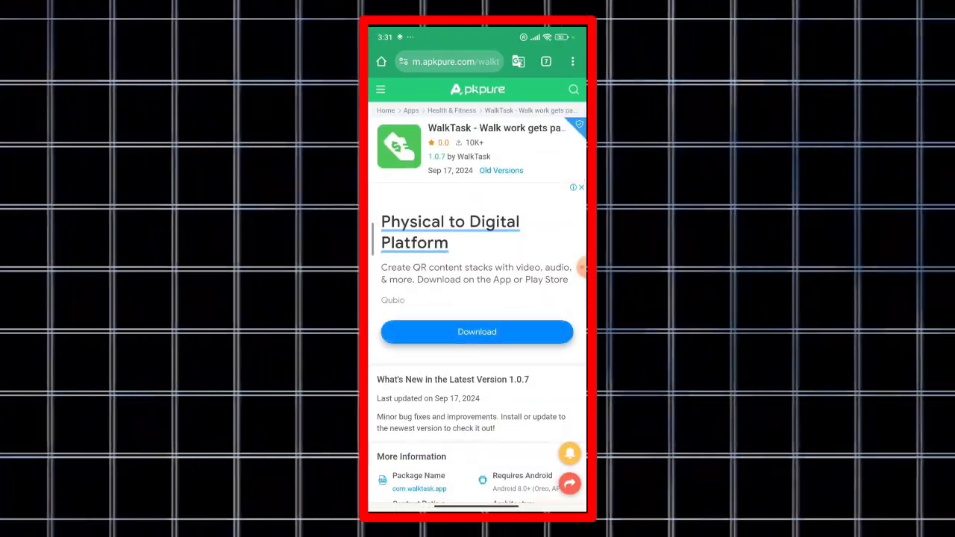
scroll(down, 3)
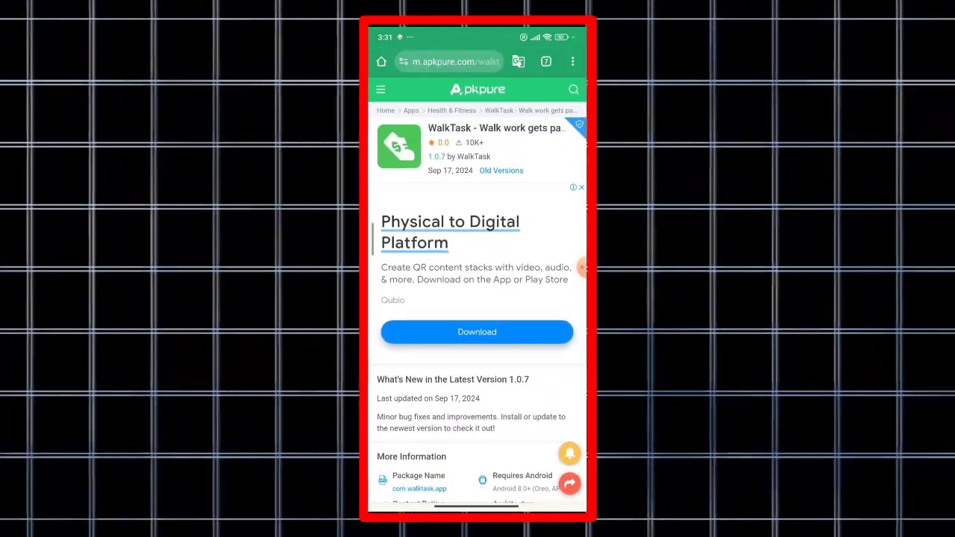
scroll(down, 3)
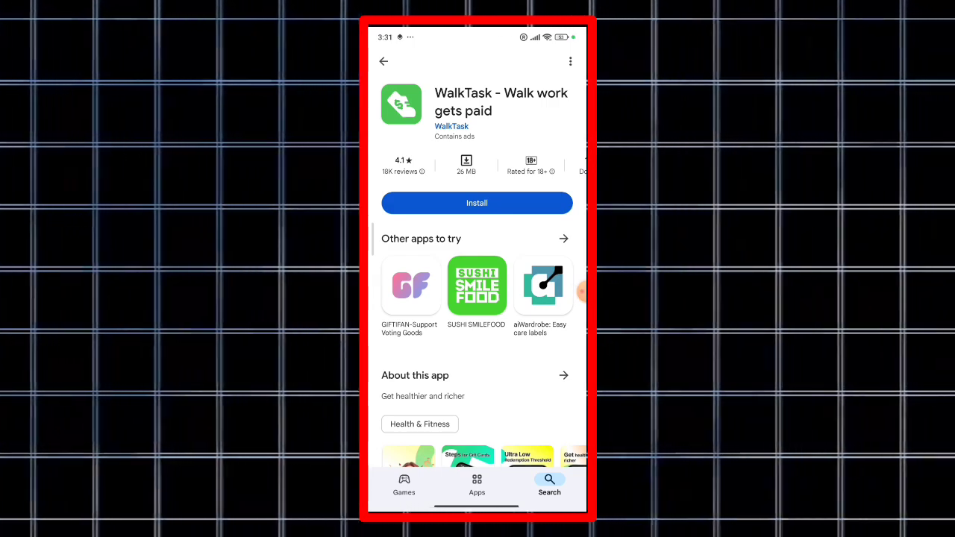
scroll(down, 3)
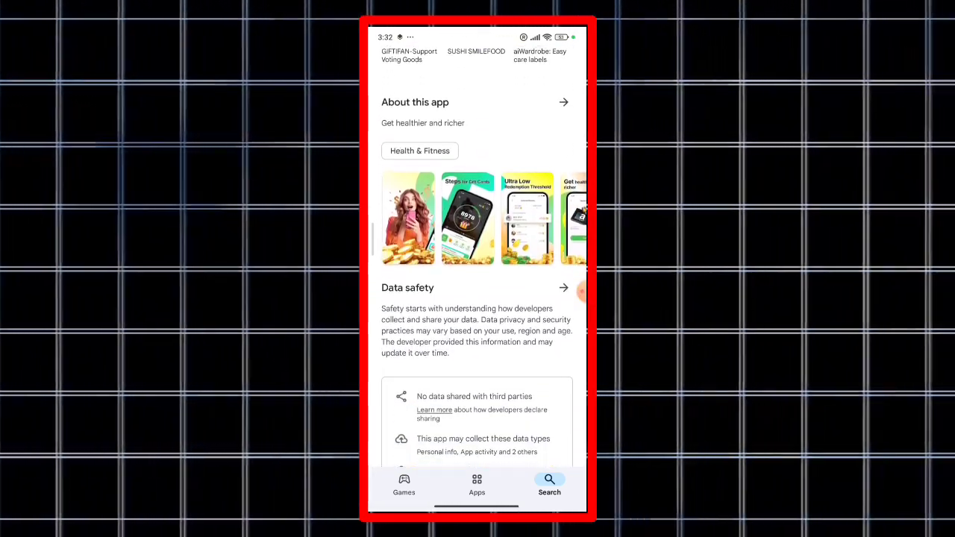